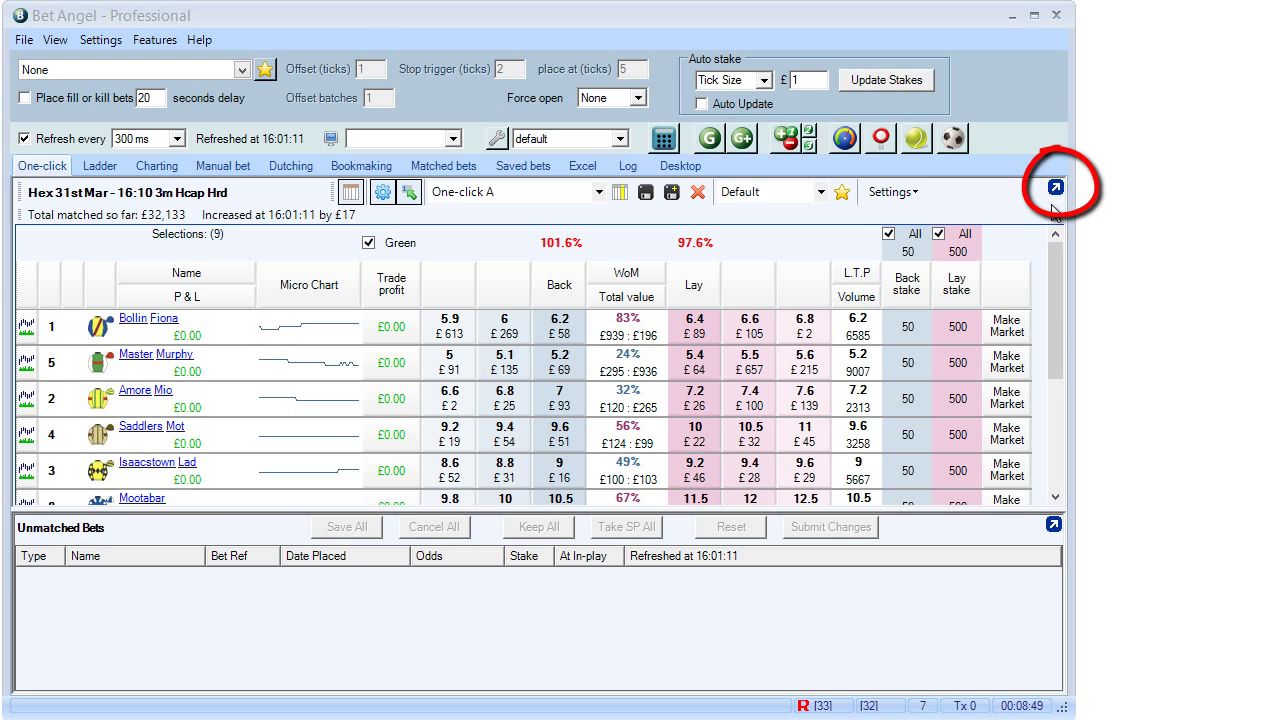
View the ladder for the 16:10 Hexham race with its extra panels and price chart
left_click(100, 164)
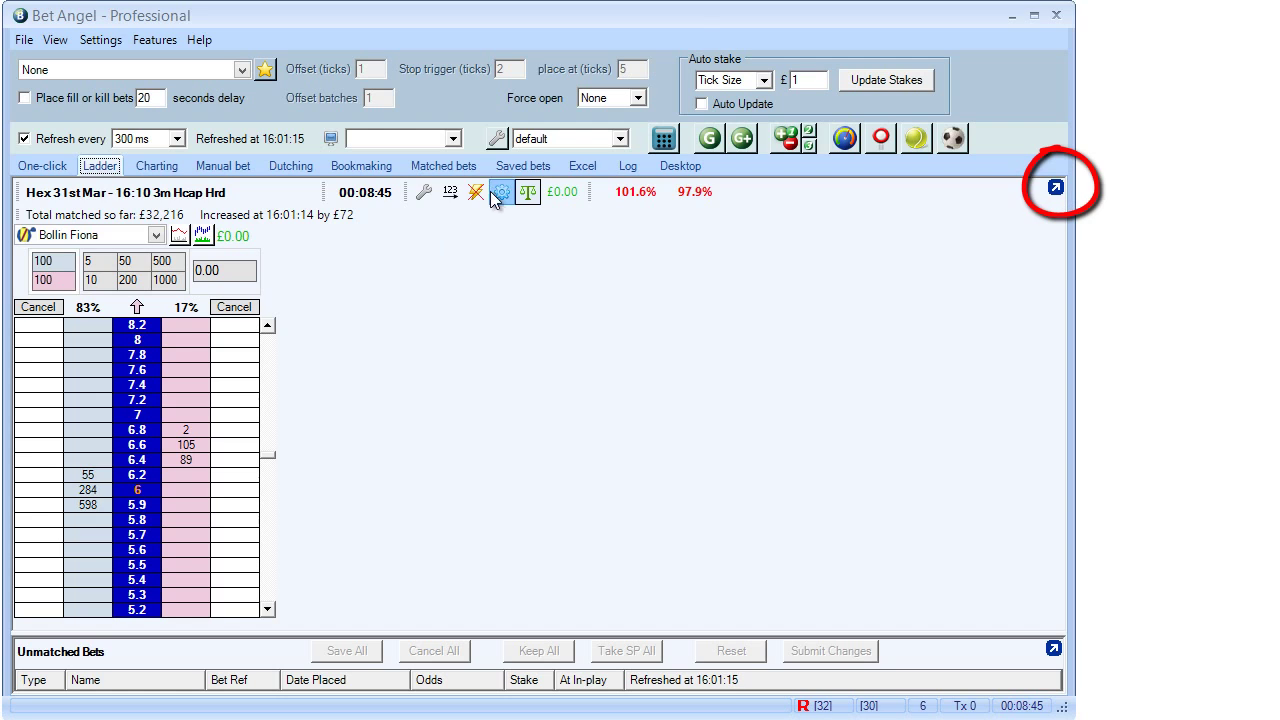
left_click(500, 192)
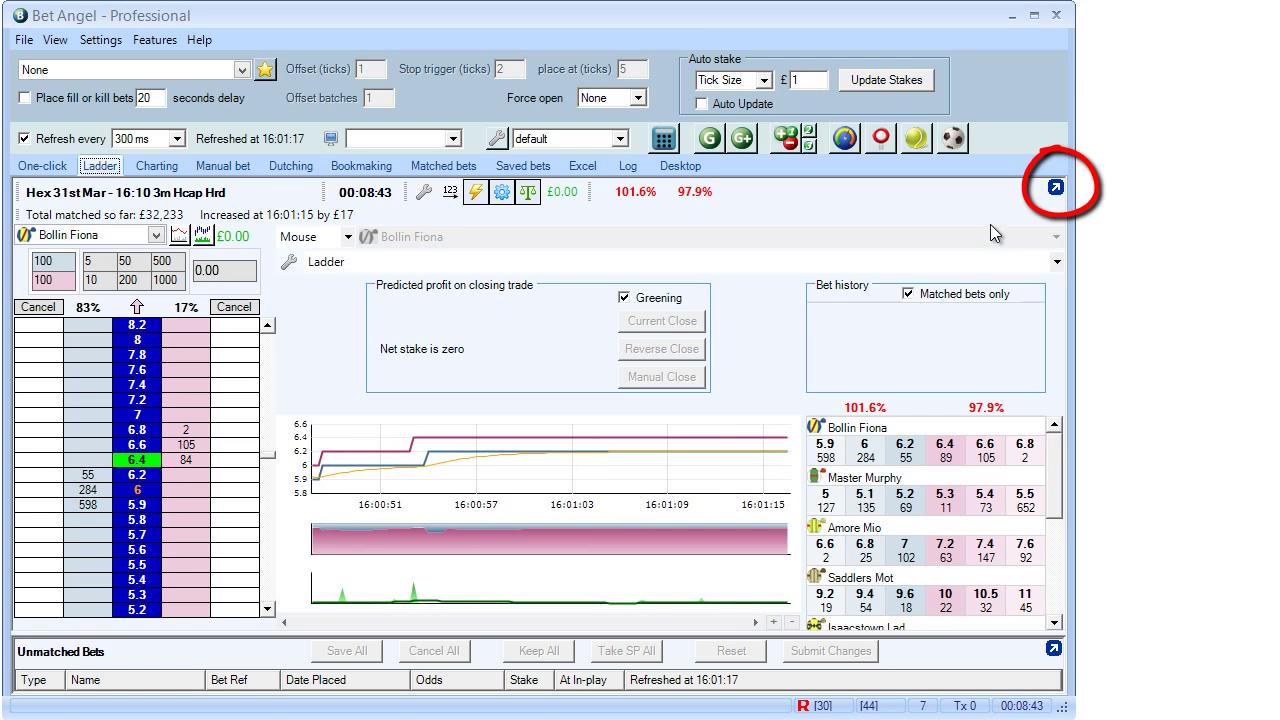
left_click(1052, 652)
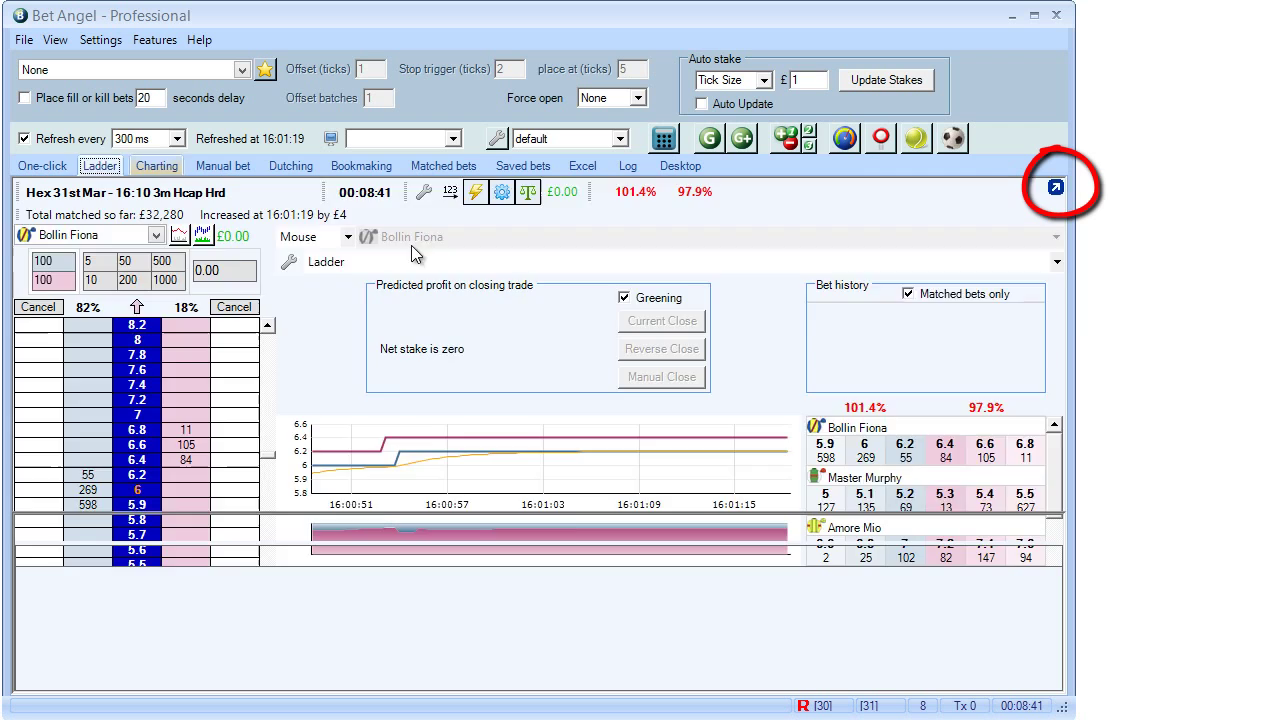
View the charting screen, then bring up the manual bet view
left_click(156, 164)
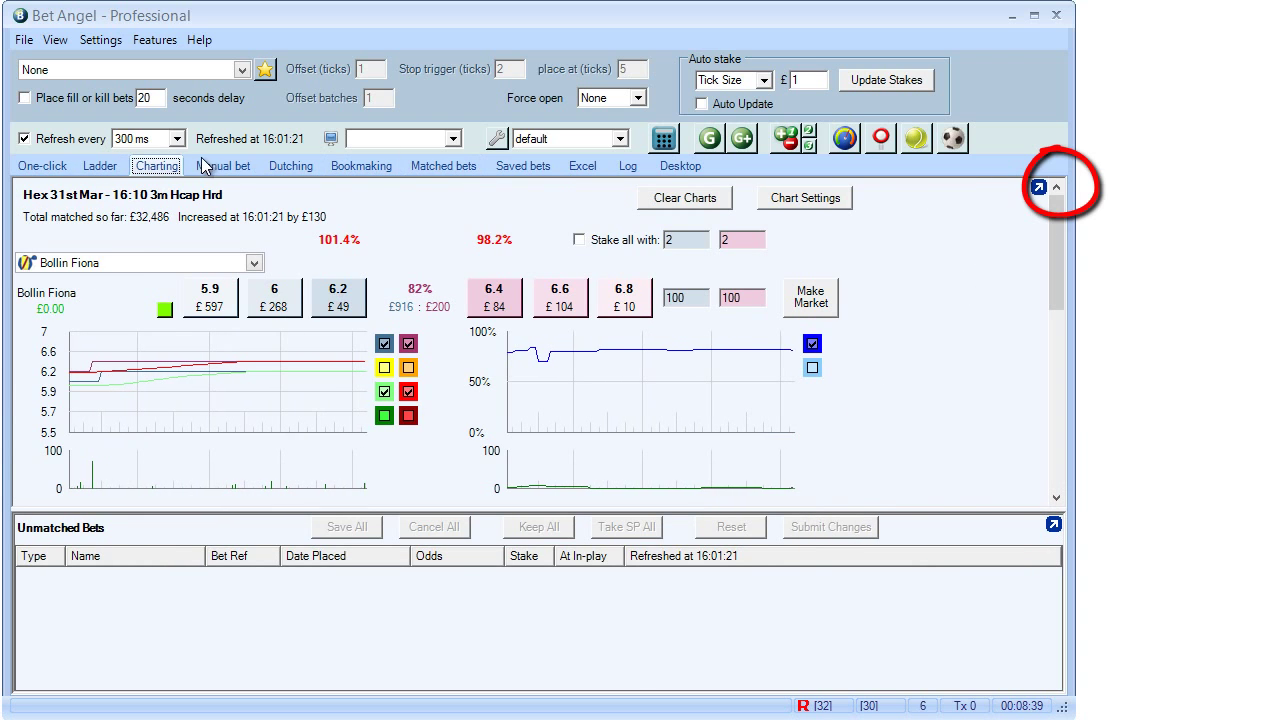
left_click(222, 164)
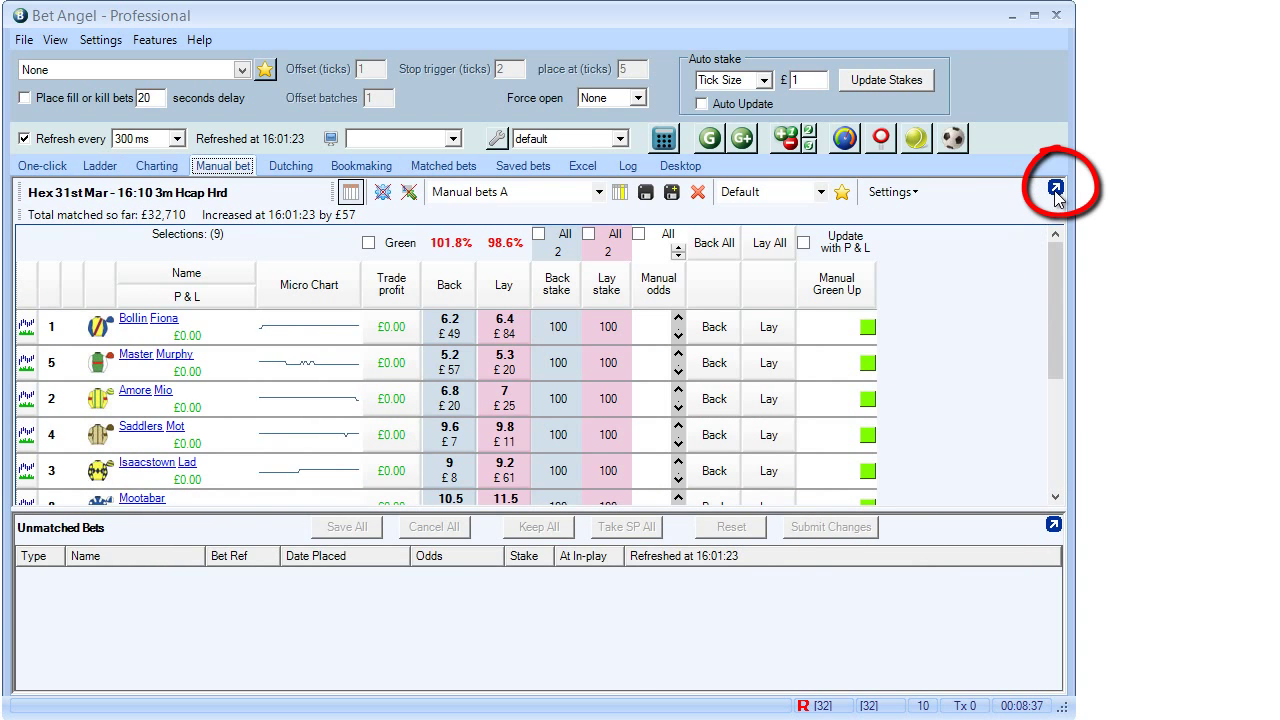
Pop the manual bet view into its own floating window and return the main window to the ladder
left_click(1052, 192)
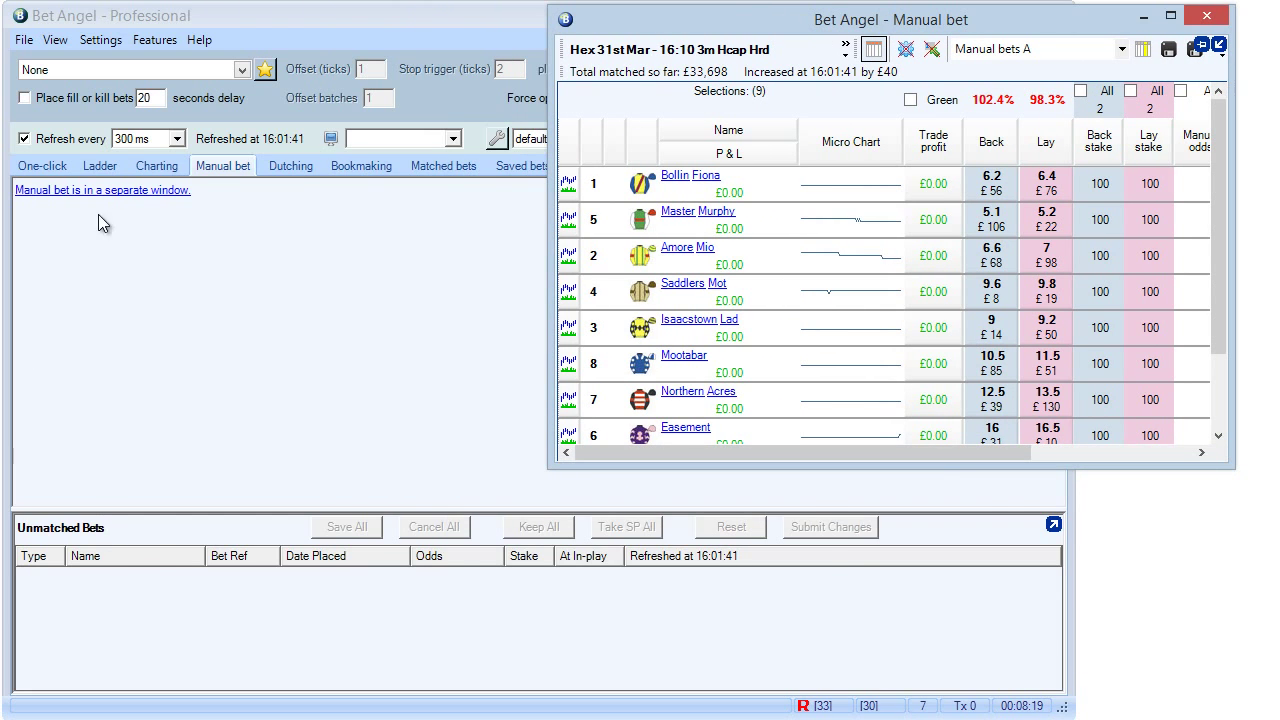
left_click(100, 164)
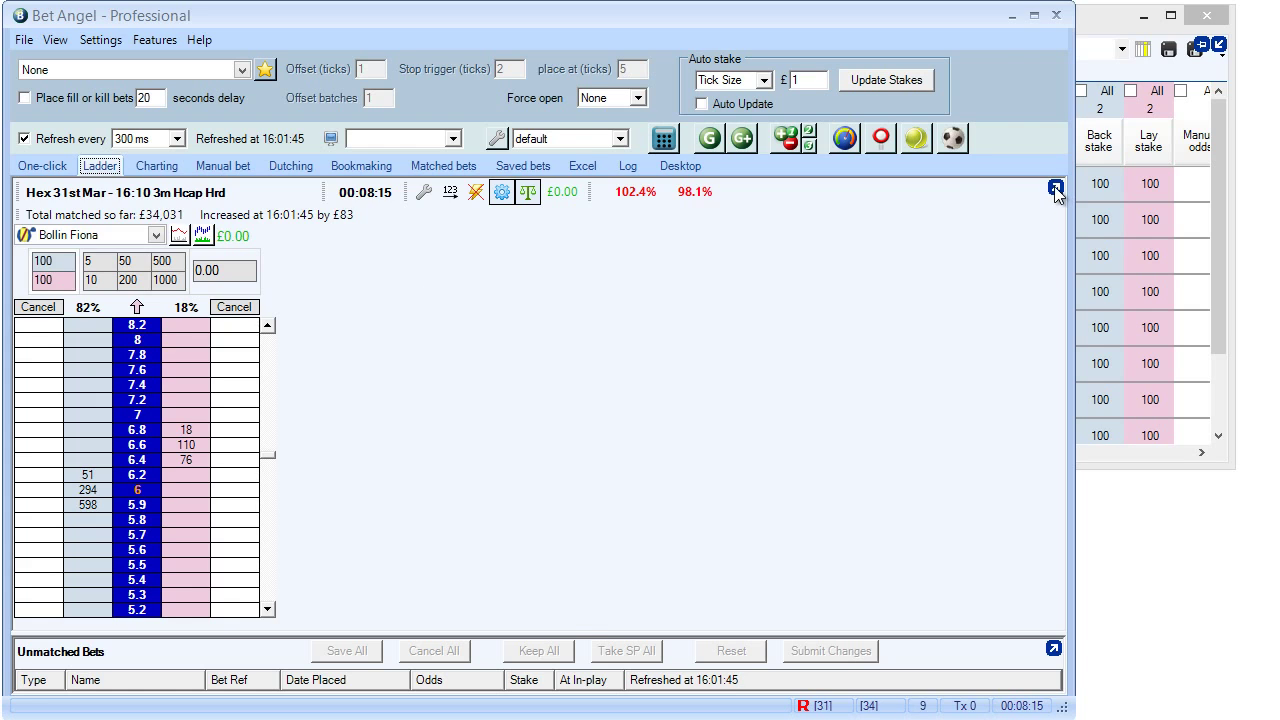
Float the ladder in its own window at the right edge and bring up charting to float it too
left_click(1056, 188)
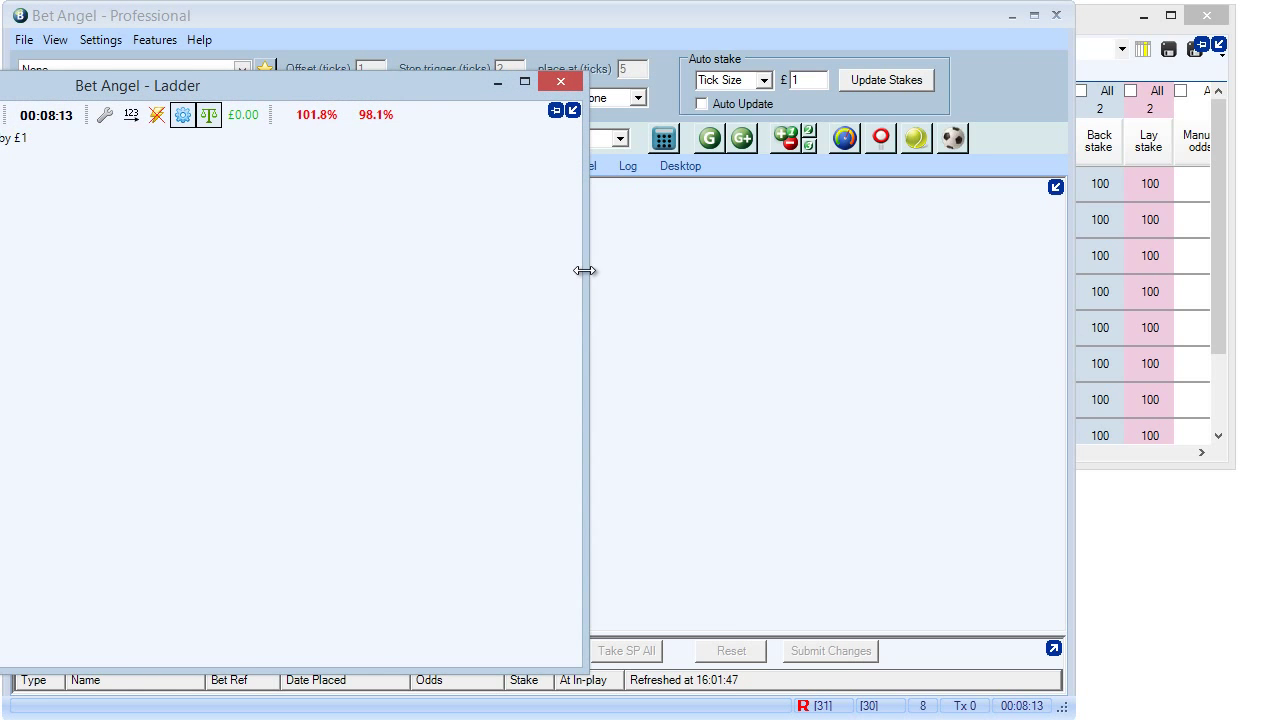
left_click(560, 80)
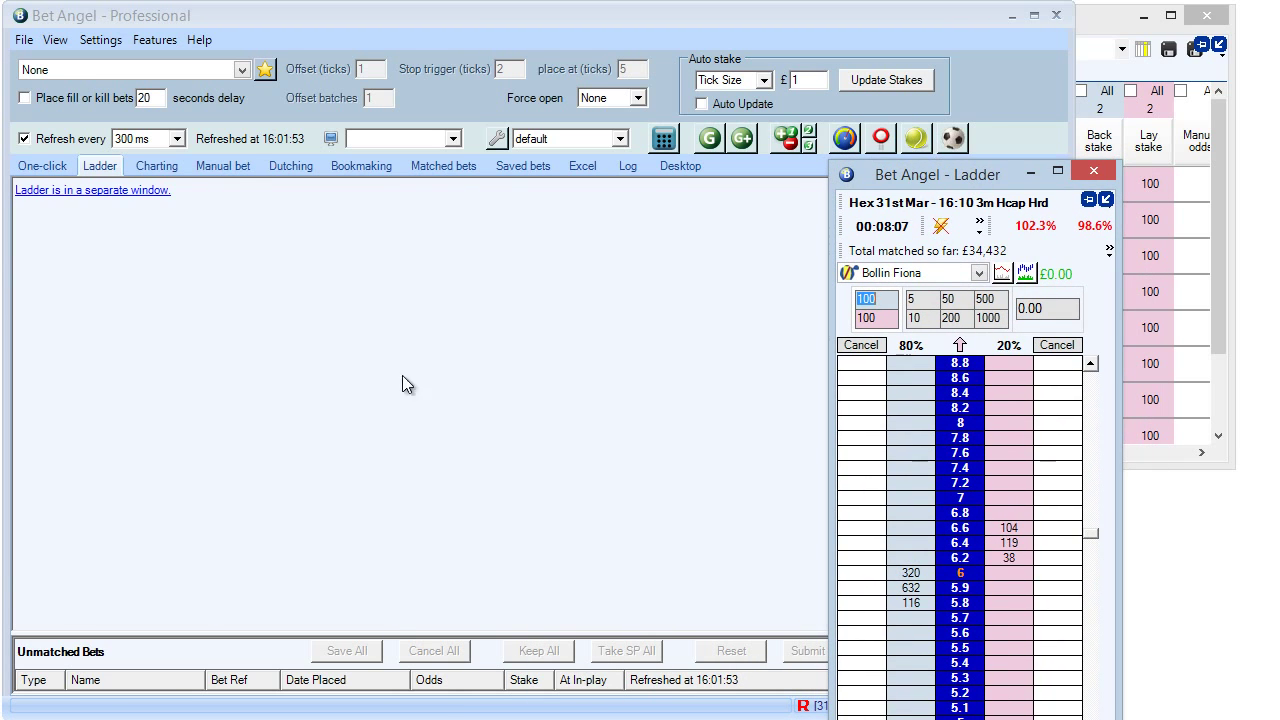
left_click(156, 164)
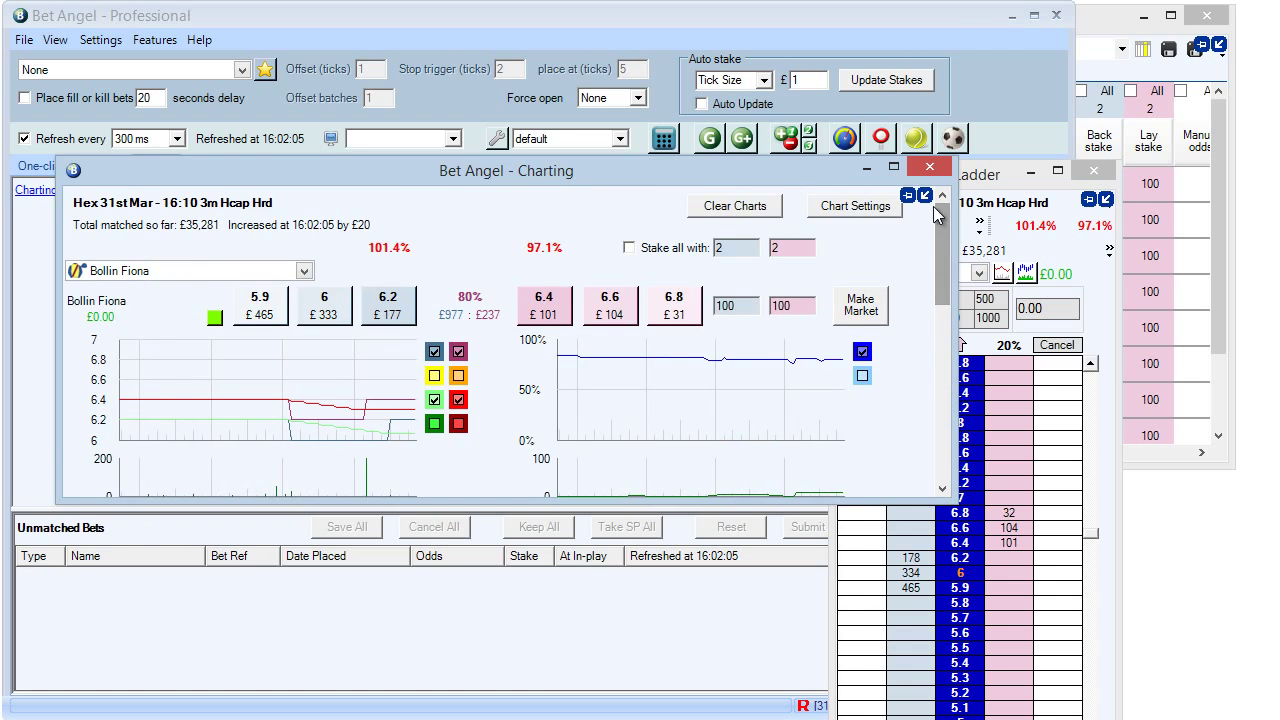
Raise the manual bet window above the ladder and bring the charting window back into view
left_click(928, 166)
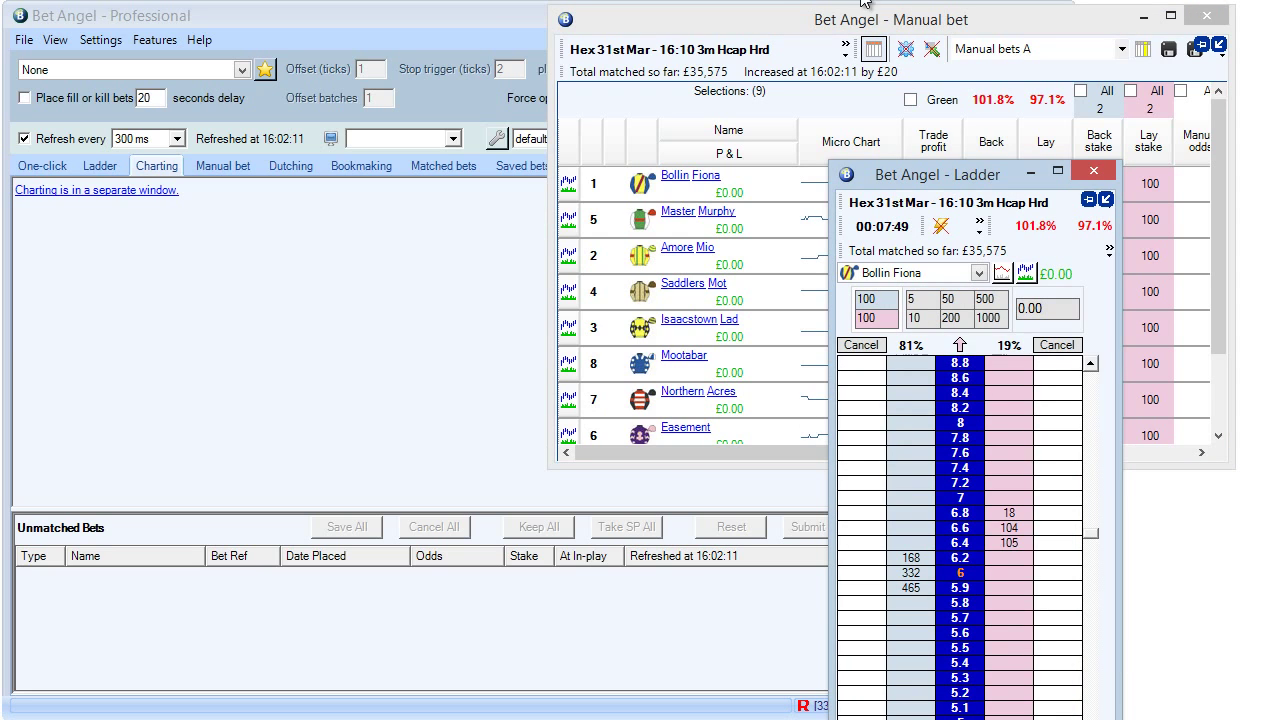
left_click(1092, 170)
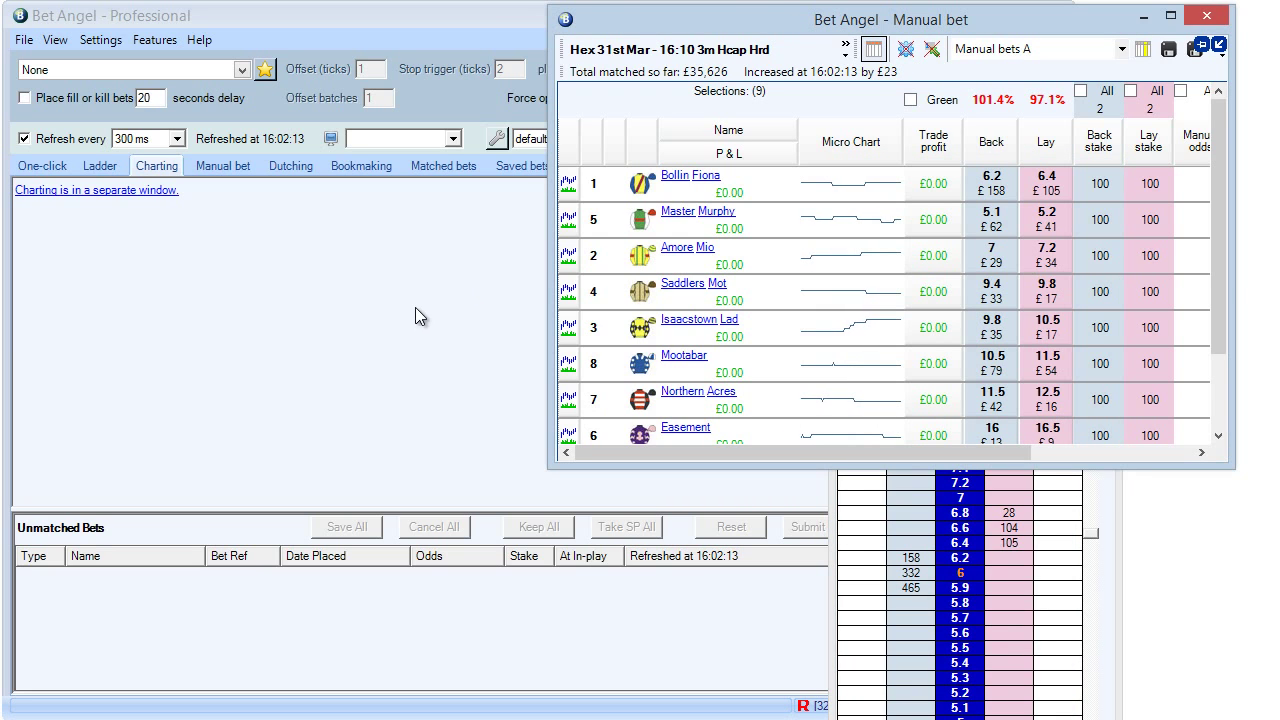
left_click(568, 176)
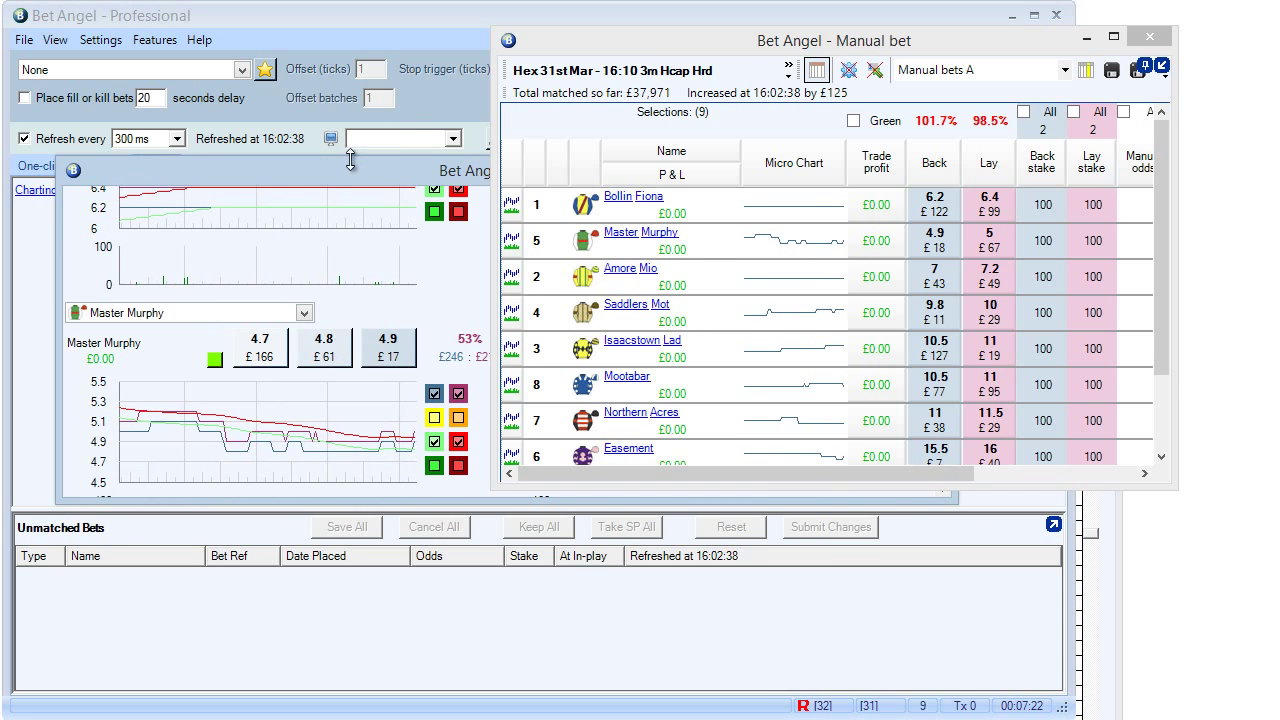
Place the charting window lower on screen beneath the manual bet window, showing Master Murphy's chart
left_click(156, 164)
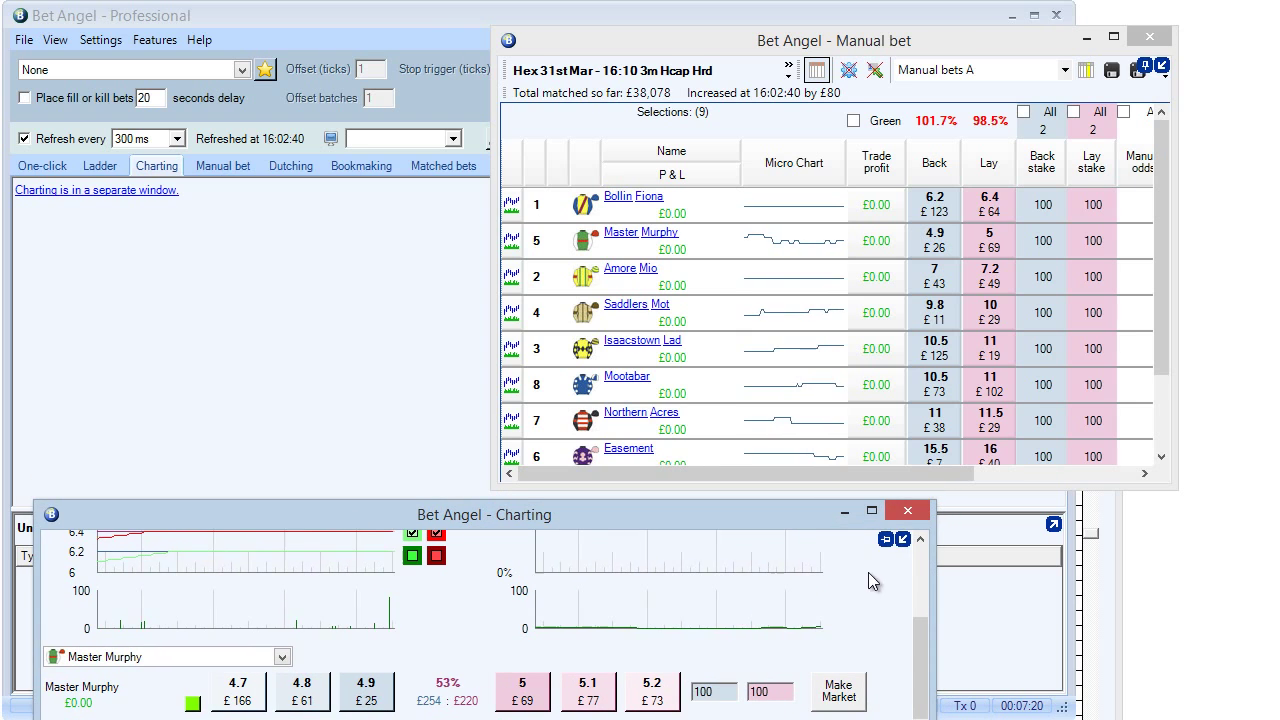